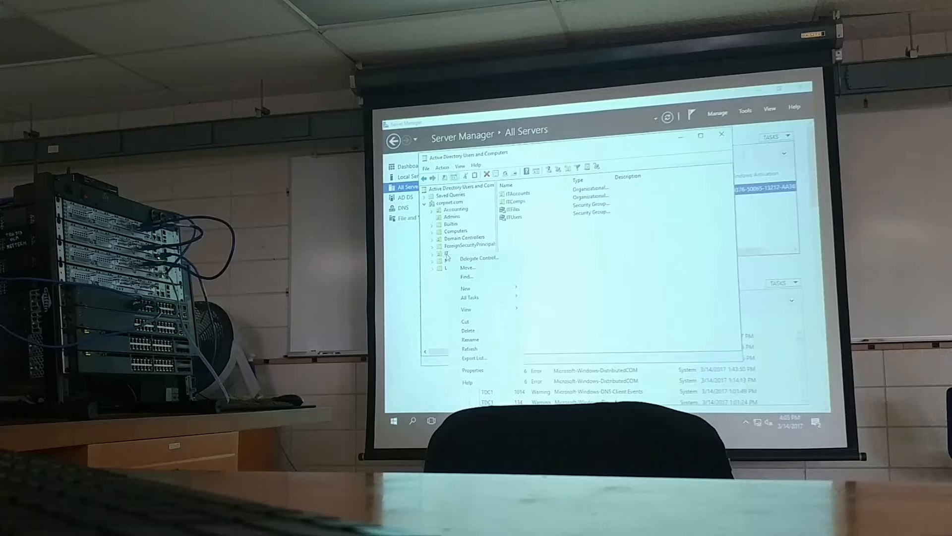
# Create user Dade Murphy in the IT unit with logon name and password.
pyautogui.click(465, 288)
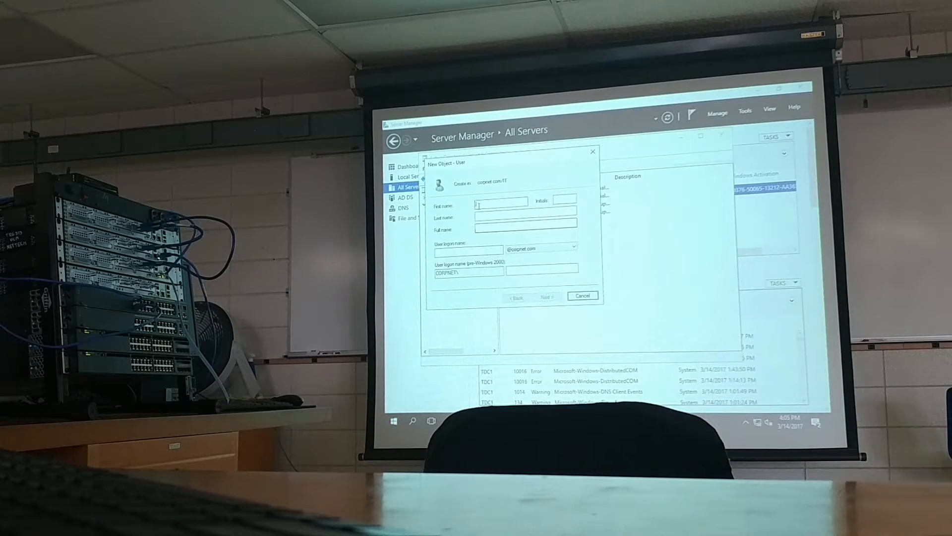
pyautogui.write('Dade')
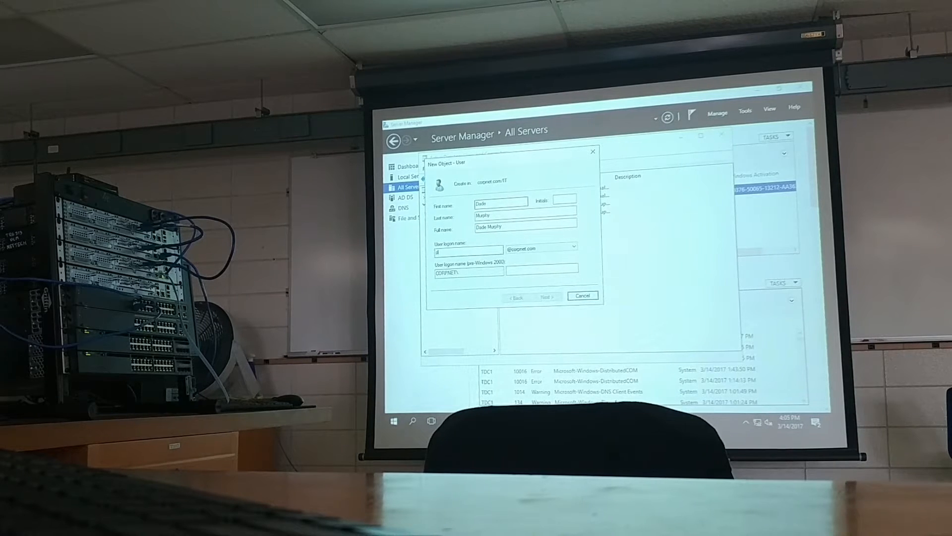
pyautogui.write('murphy')
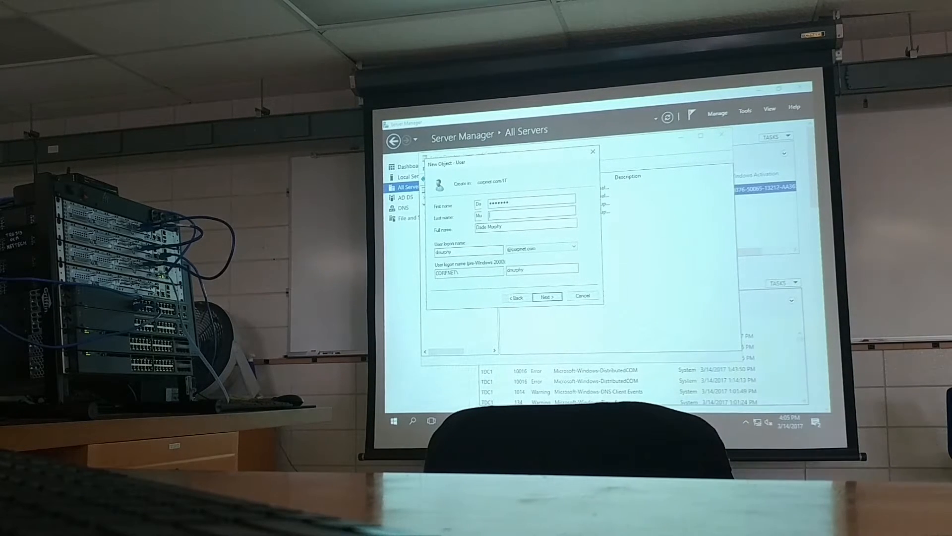
pyautogui.write('Murphy')
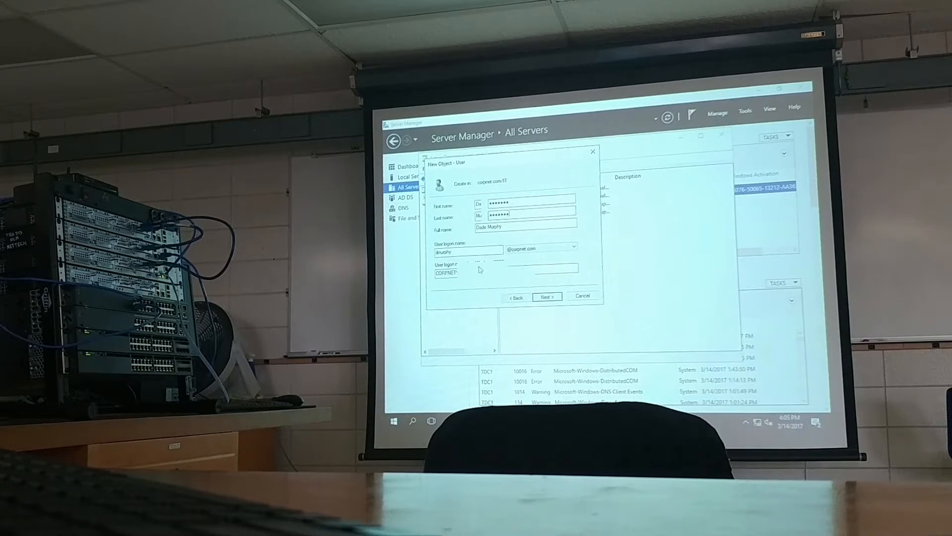
pyautogui.click(546, 297)
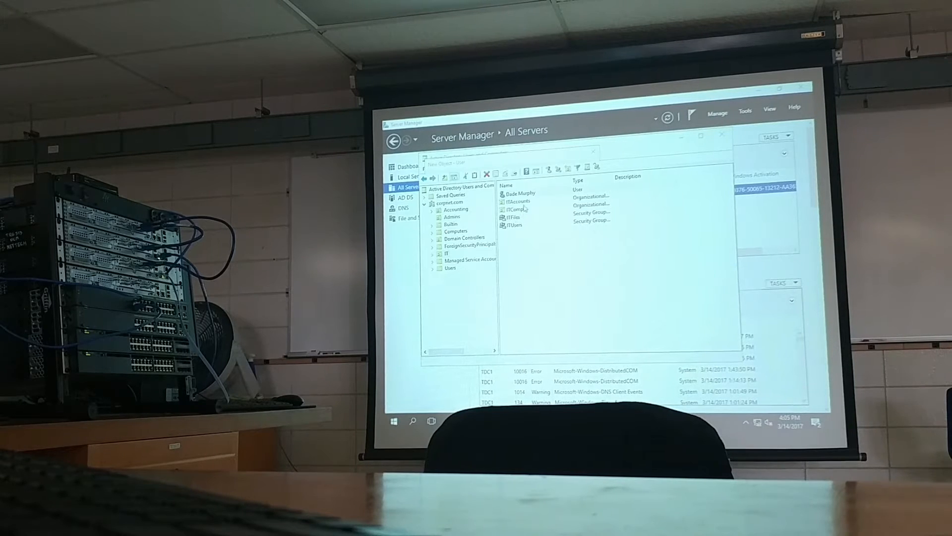
pyautogui.rightClick(519, 193)
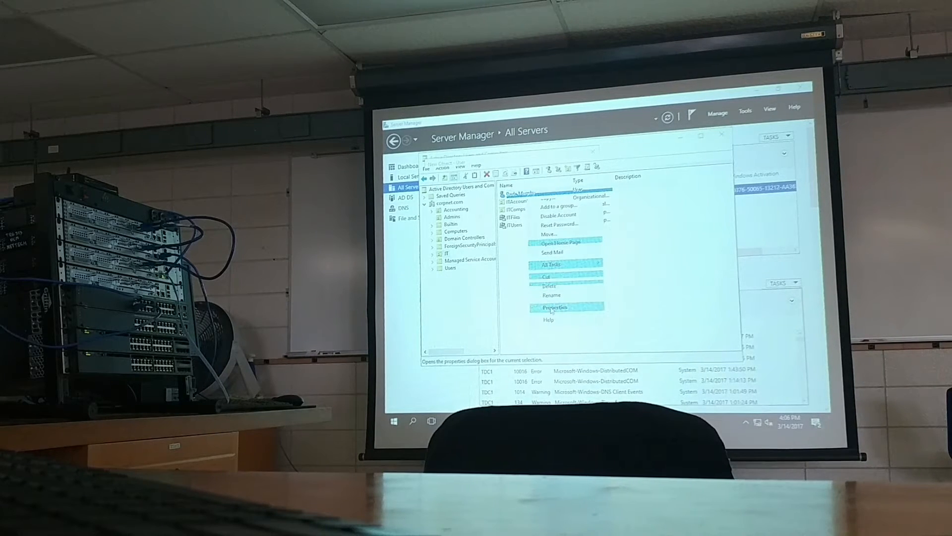
pyautogui.click(553, 307)
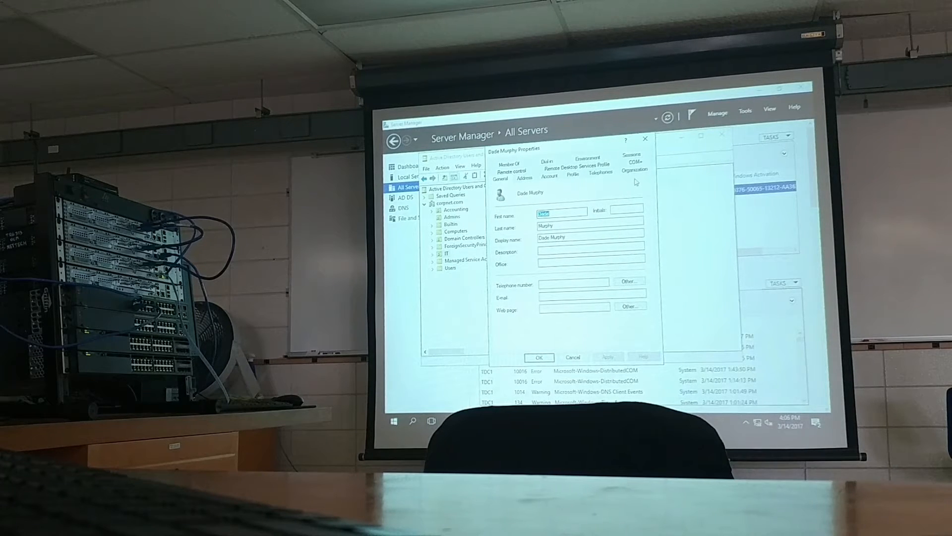
pyautogui.click(549, 175)
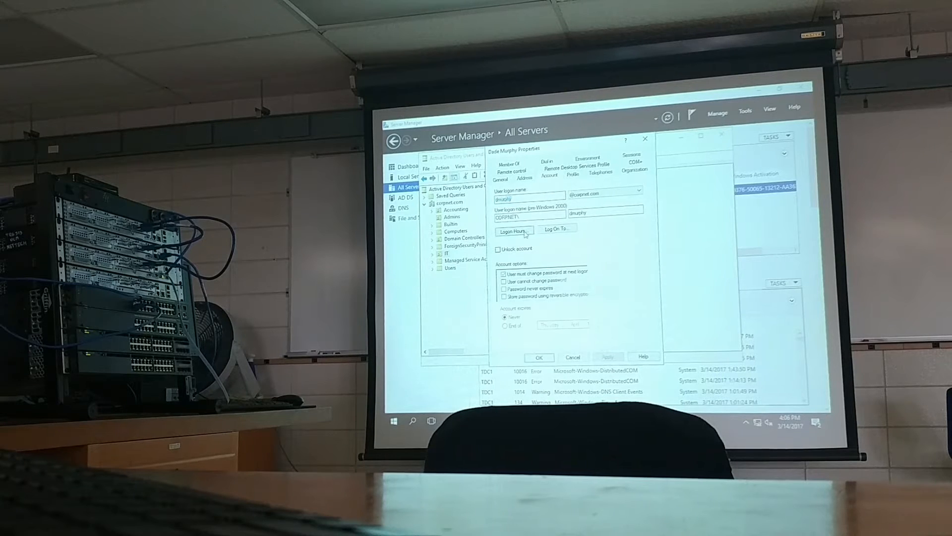
pyautogui.click(513, 231)
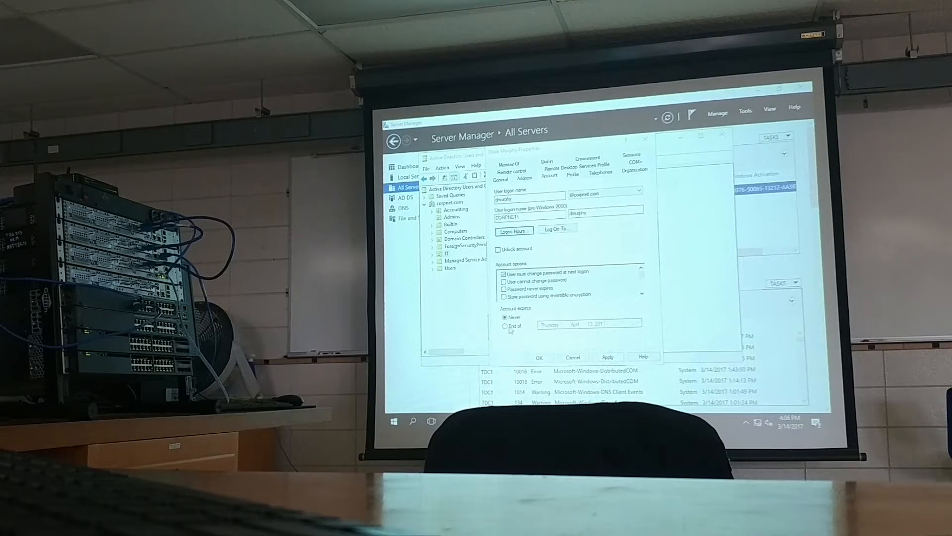
pyautogui.click(505, 327)
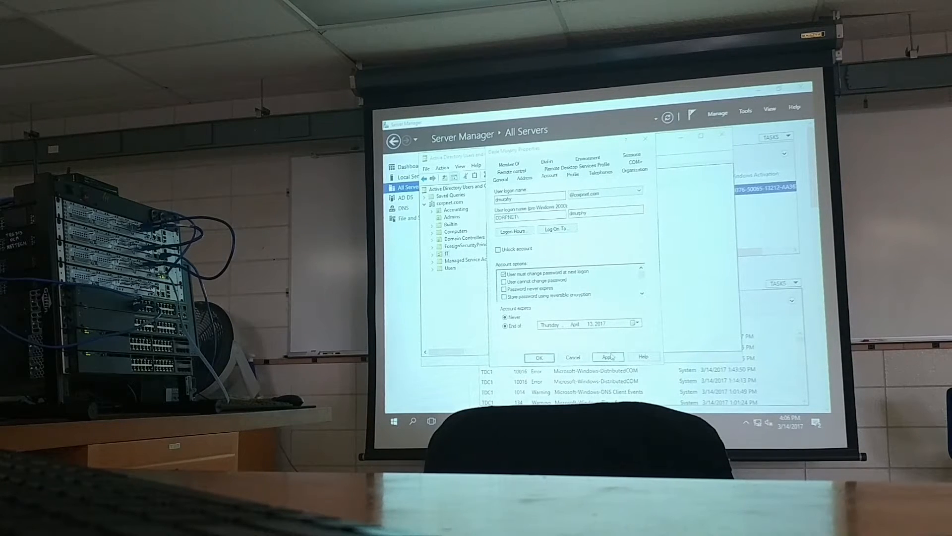
pyautogui.click(538, 357)
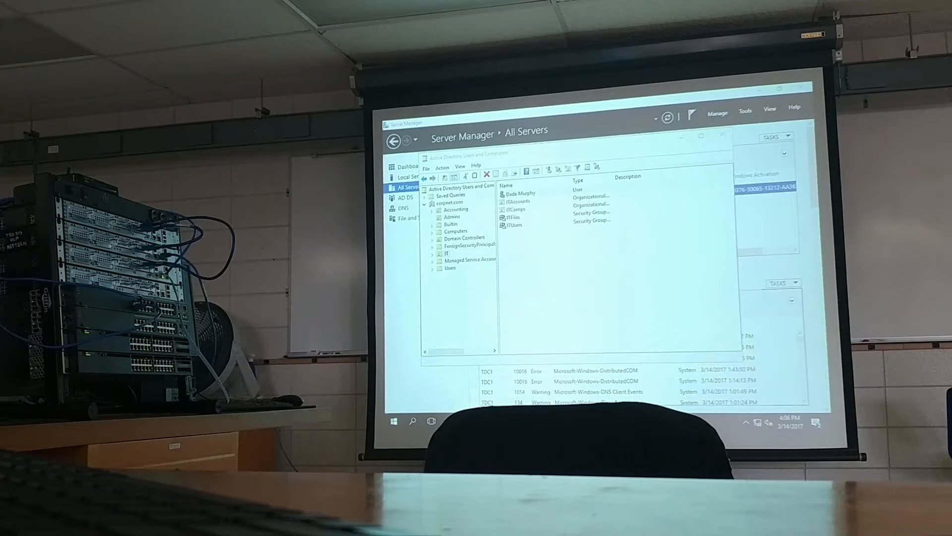
# Launch Internet Explorer to reach the TRENDnet router's SNMP management page.
pyautogui.click(519, 192)
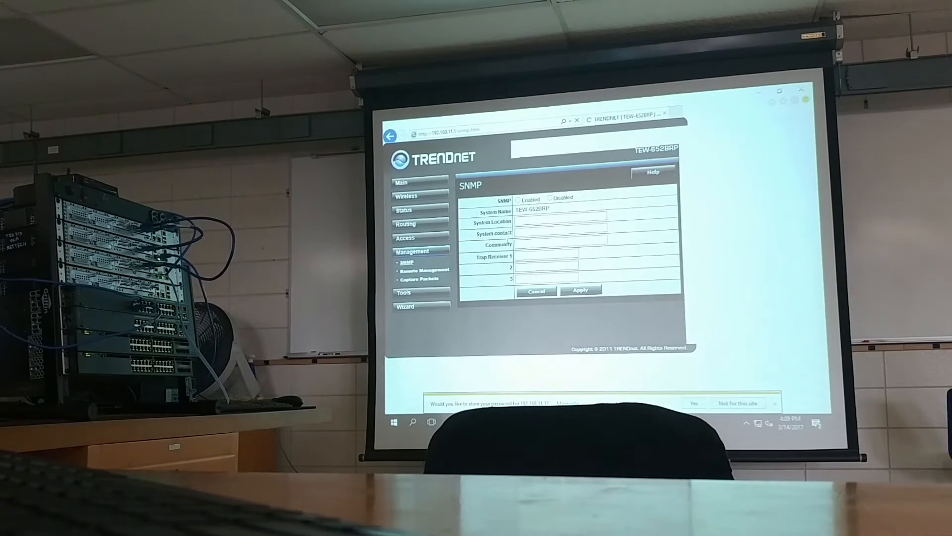
# Capture packets on the router's LAN interface and download the capture.
pyautogui.click(549, 199)
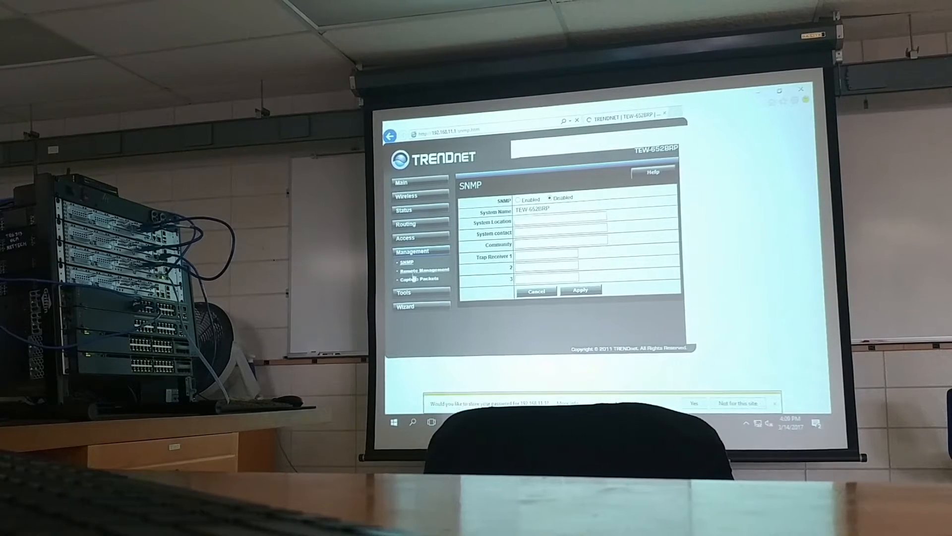
pyautogui.click(420, 279)
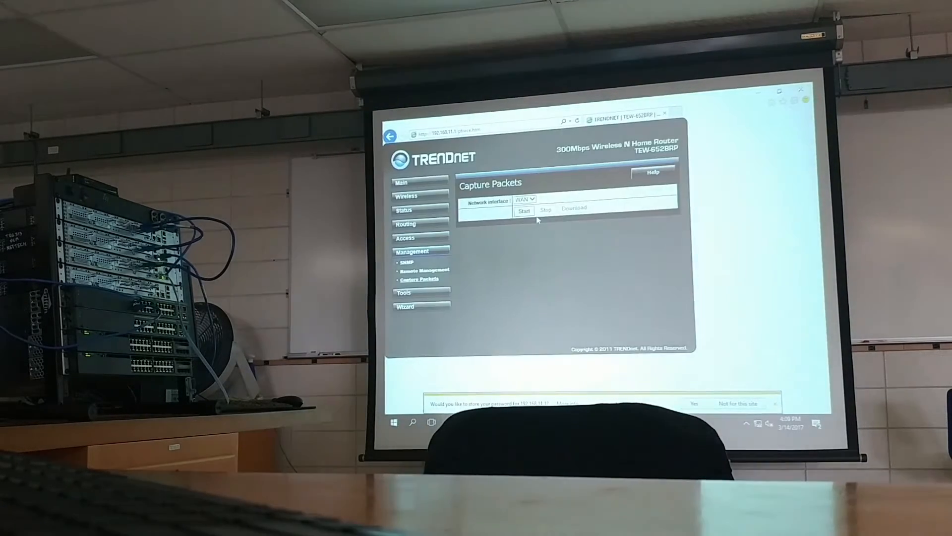
pyautogui.click(524, 199)
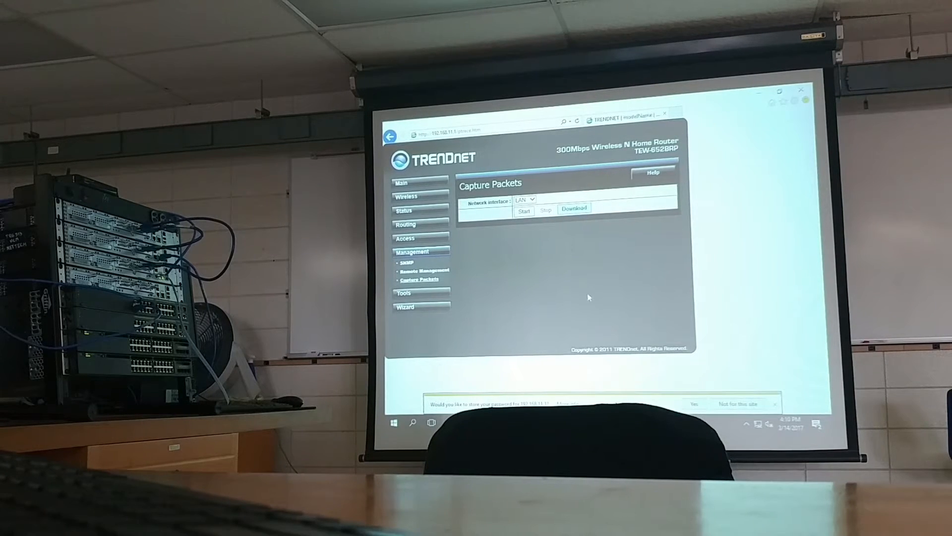
pyautogui.click(573, 207)
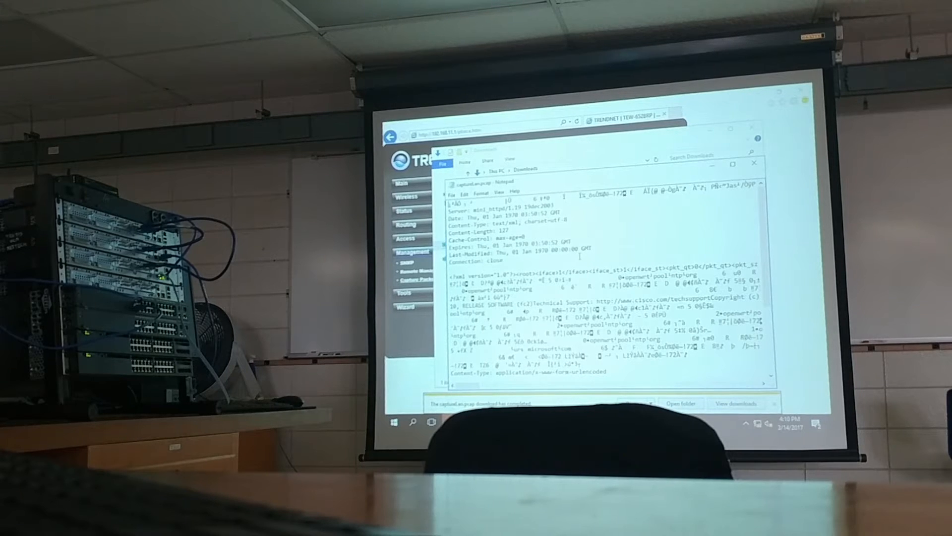
# Scroll through the capture file in Notepad to the HTTP request headers for 192.168.11.1.
pyautogui.scroll(-3)
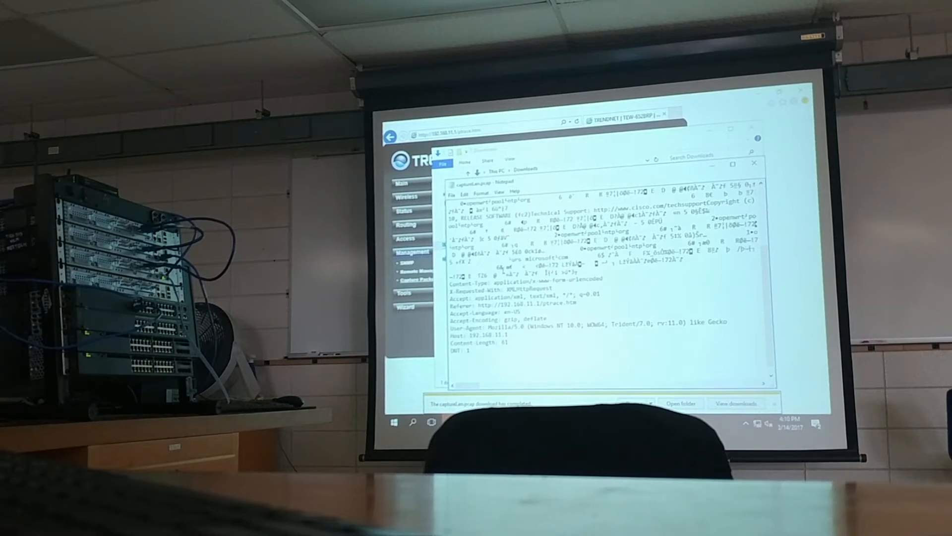